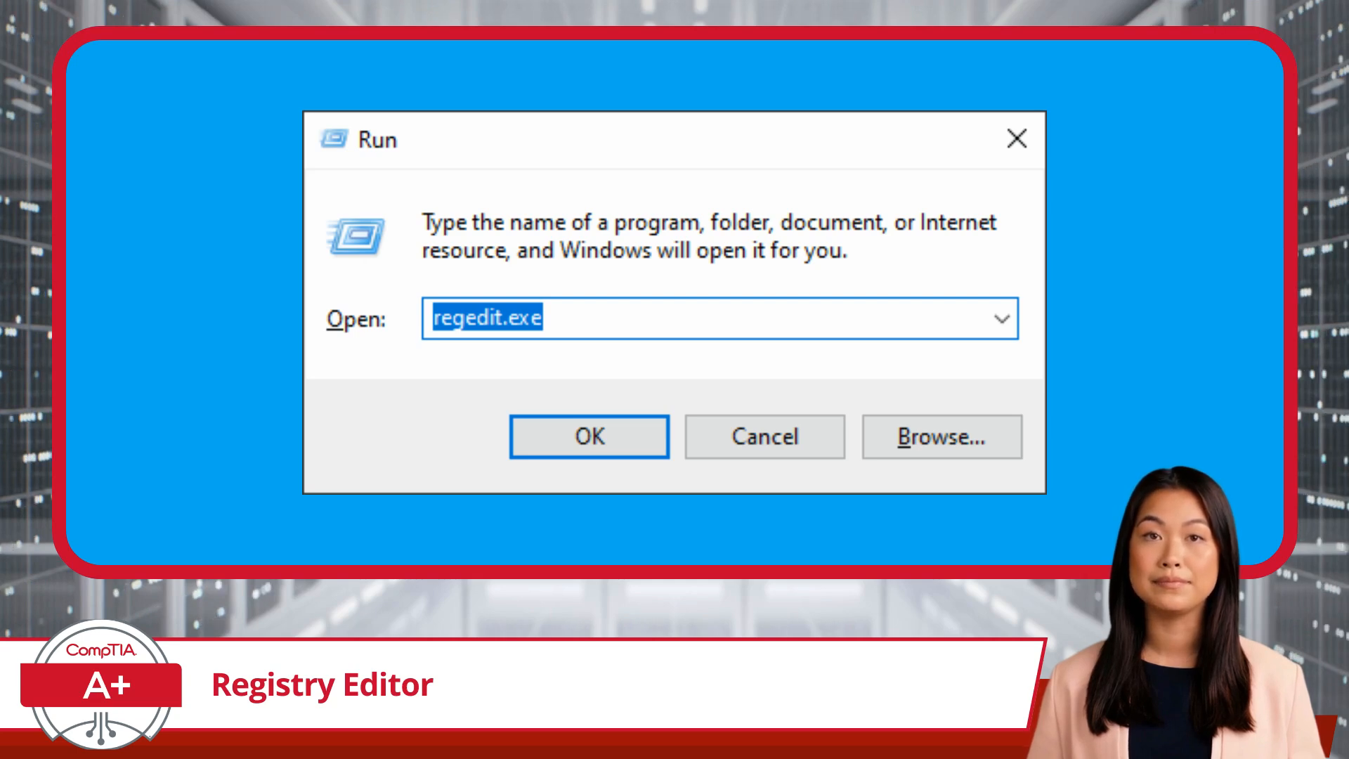
- Confirm regedit.exe in the Run dialog to open Registry Editor at HardwareConfig\Current
click(589, 436)
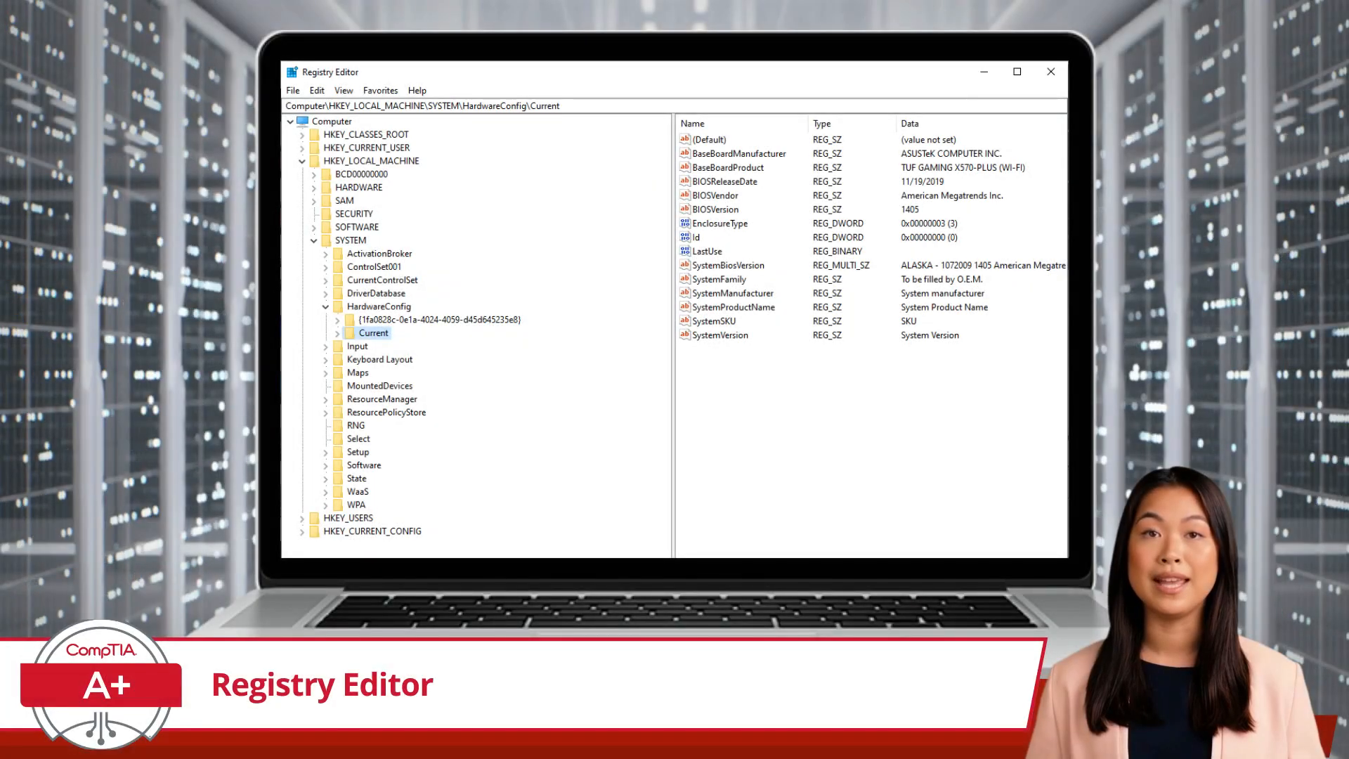